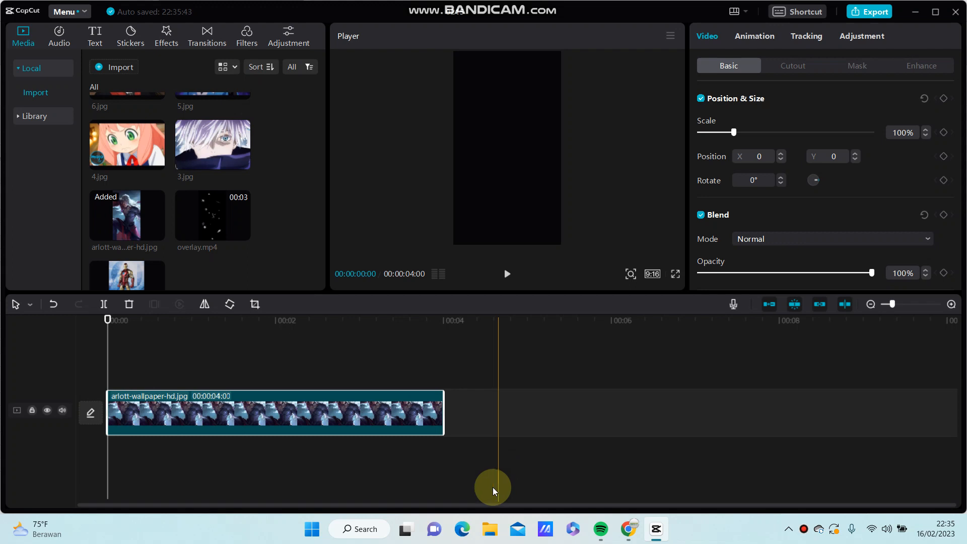
- Select the arlott-wallpaper-hd.jpg clip on the timeline so it shows in the Player
left_click(288, 450)
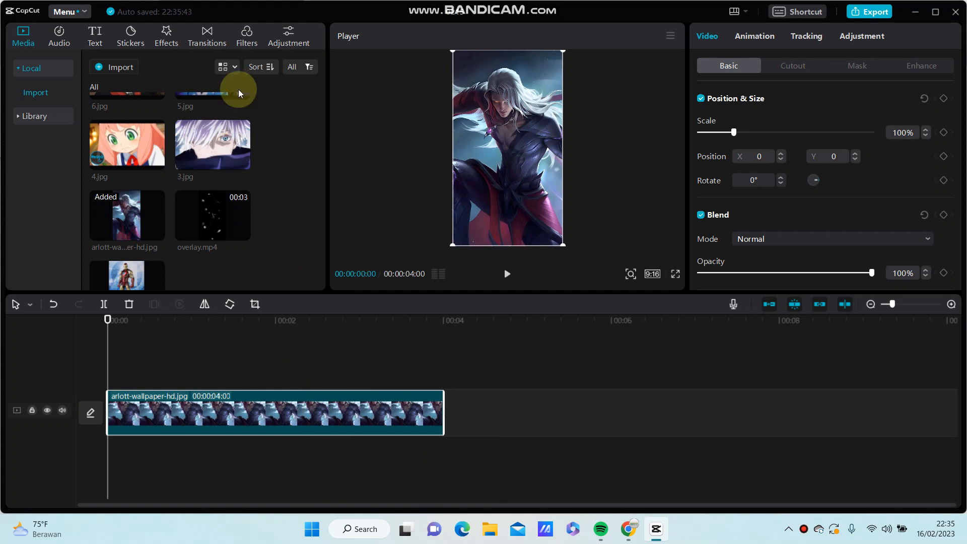
left_click(207, 36)
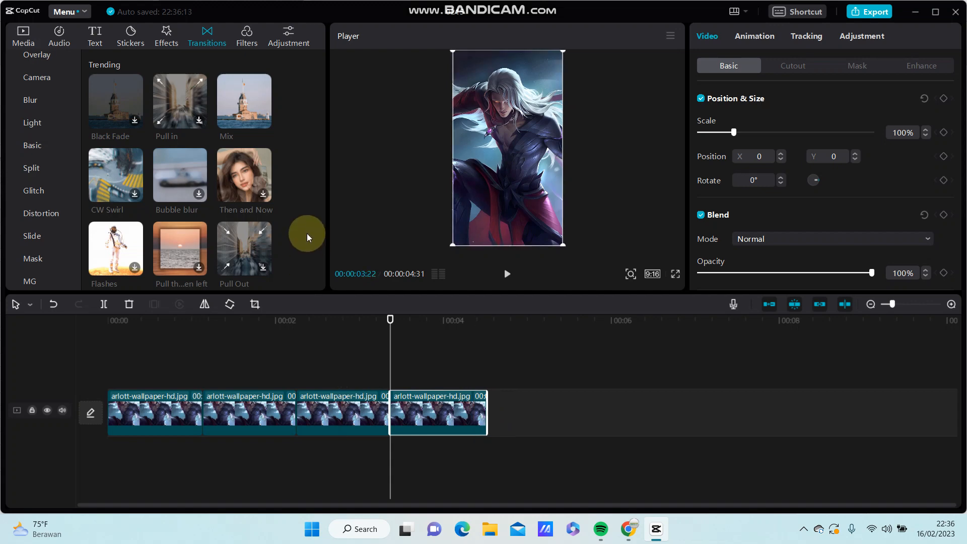
- Add Trending transitions between the first three wallpaper parts, with Then and Now second
left_click(225, 401)
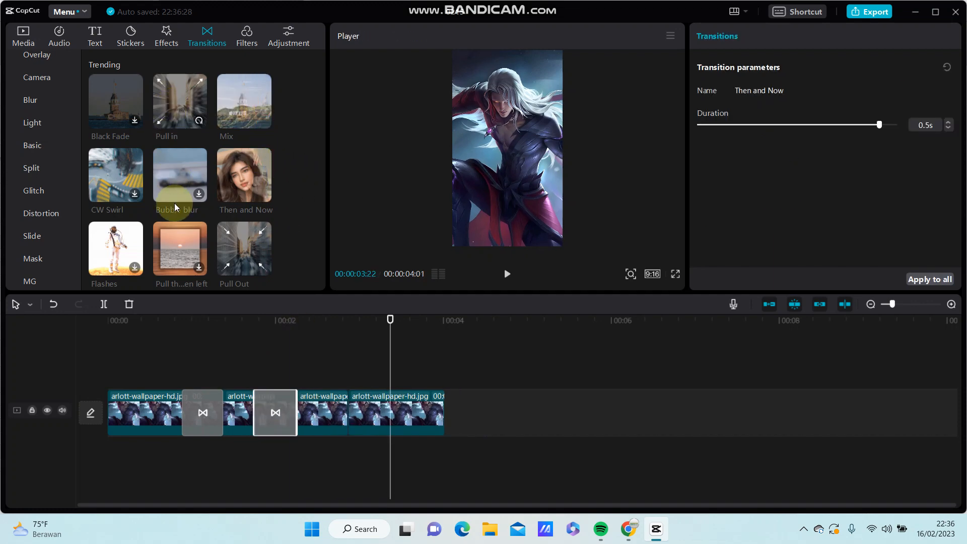
mouse_move(318, 180)
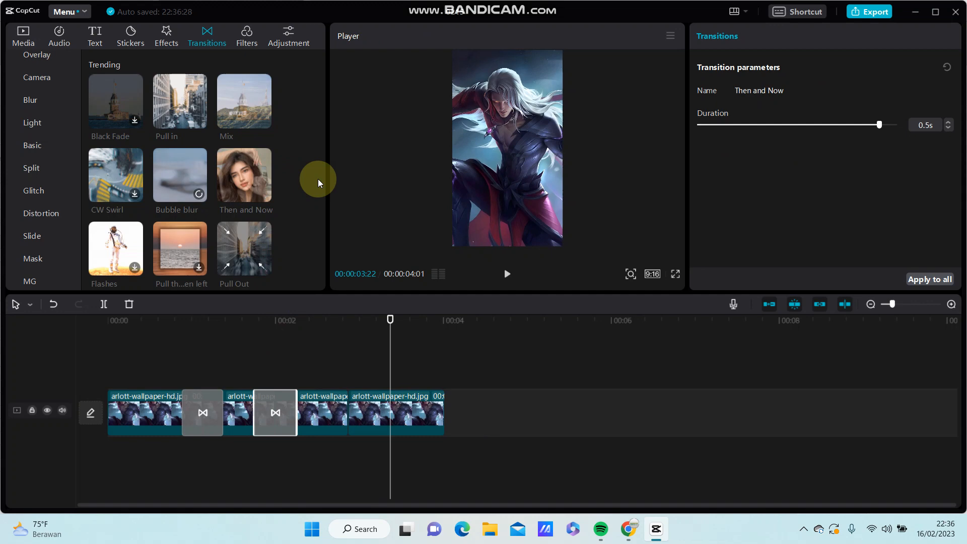
mouse_move(196, 174)
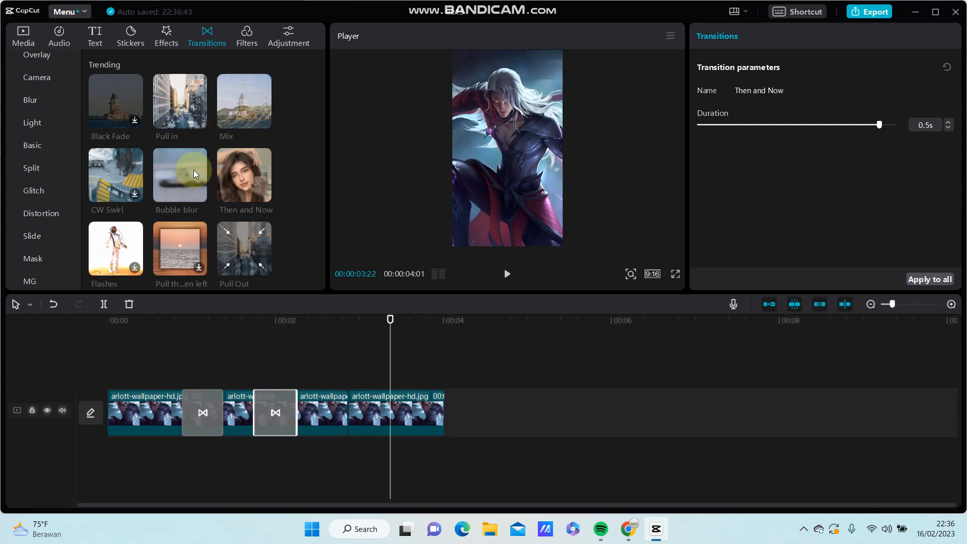
- Add Bubble blur at the third cut, shorten it and Pull Out to 0.4s, and play
left_click(330, 413)
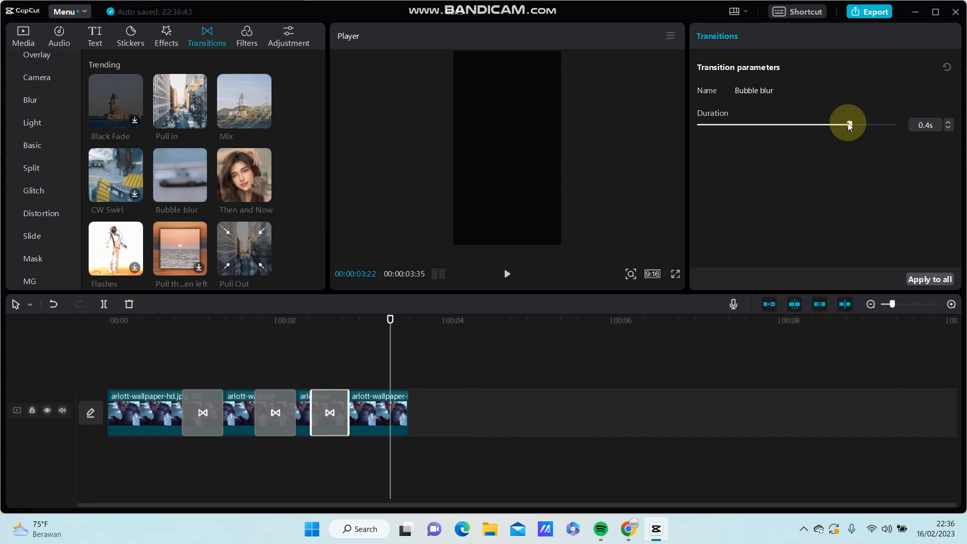
left_click_drag(848, 124, 805, 124)
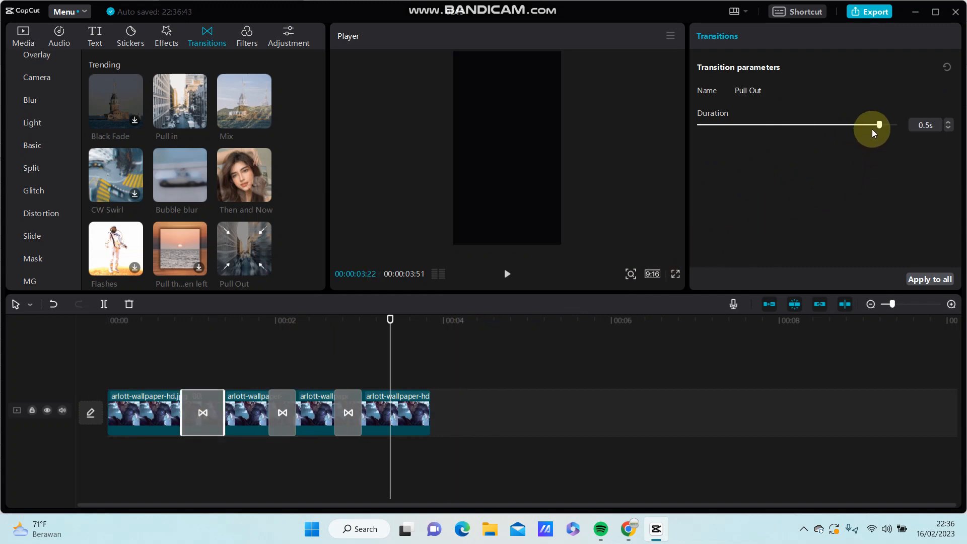
left_click_drag(880, 124, 850, 124)
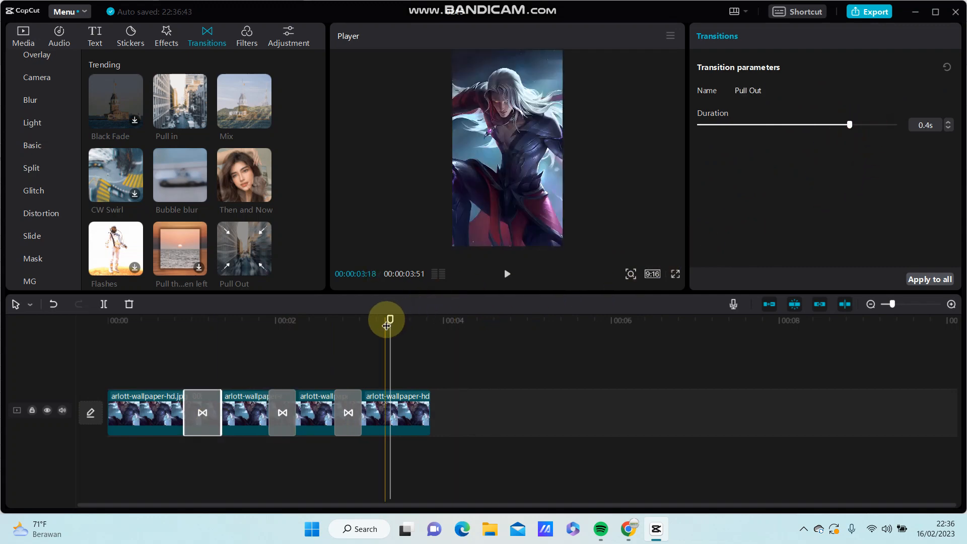
left_click(507, 274)
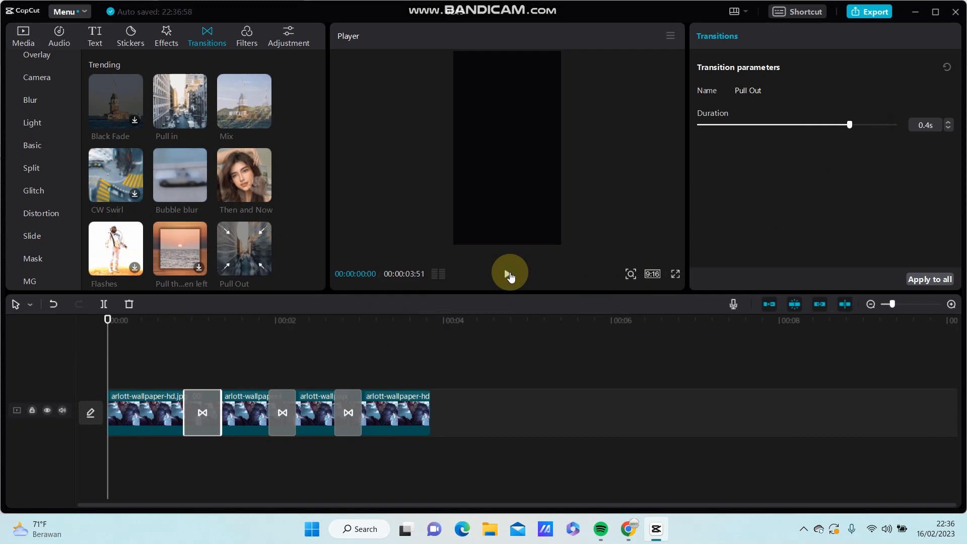